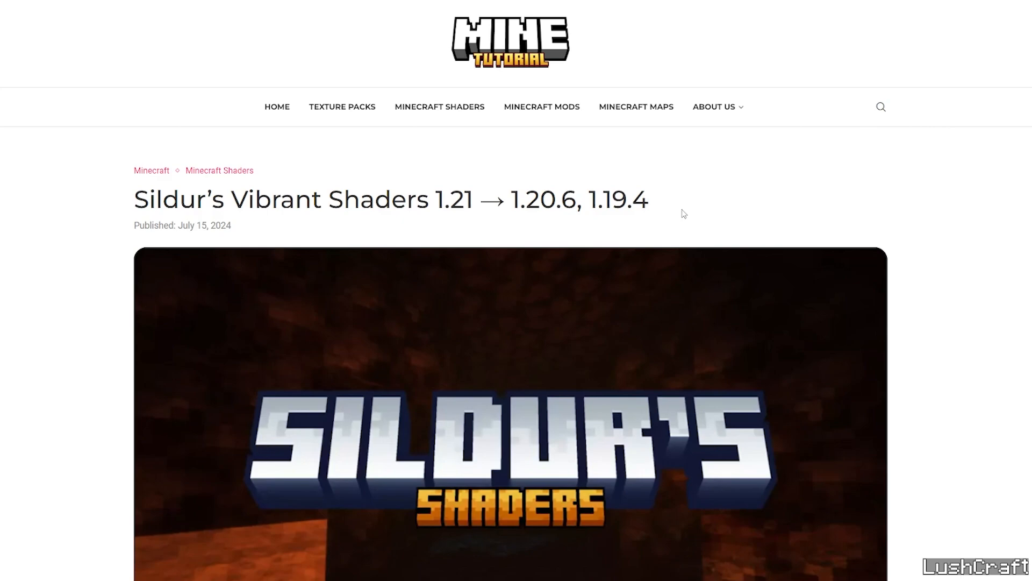
{"action": "mouse_move", "coordinate": [304, 184]}
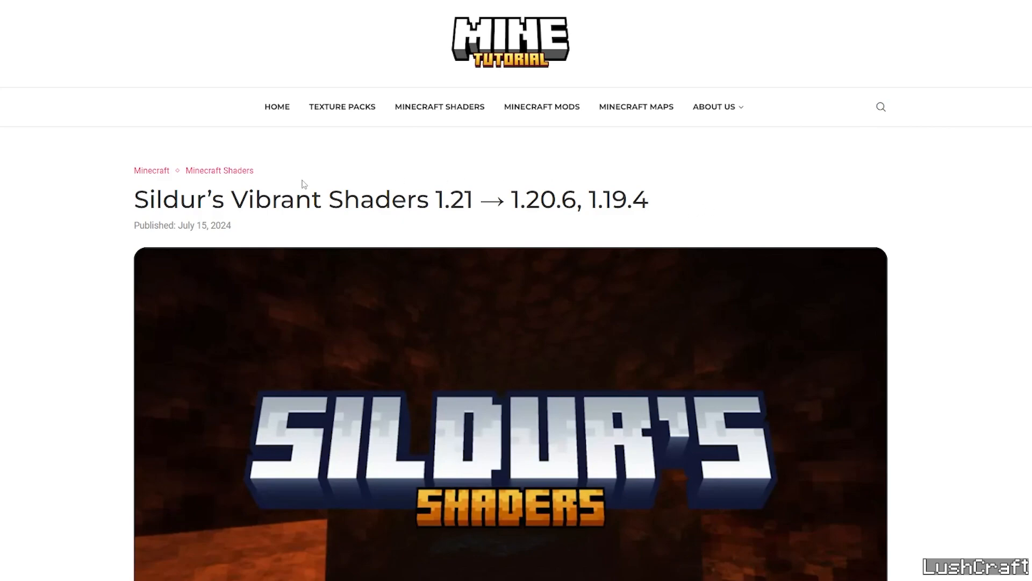
{"action": "mouse_move", "coordinate": [256, 172]}
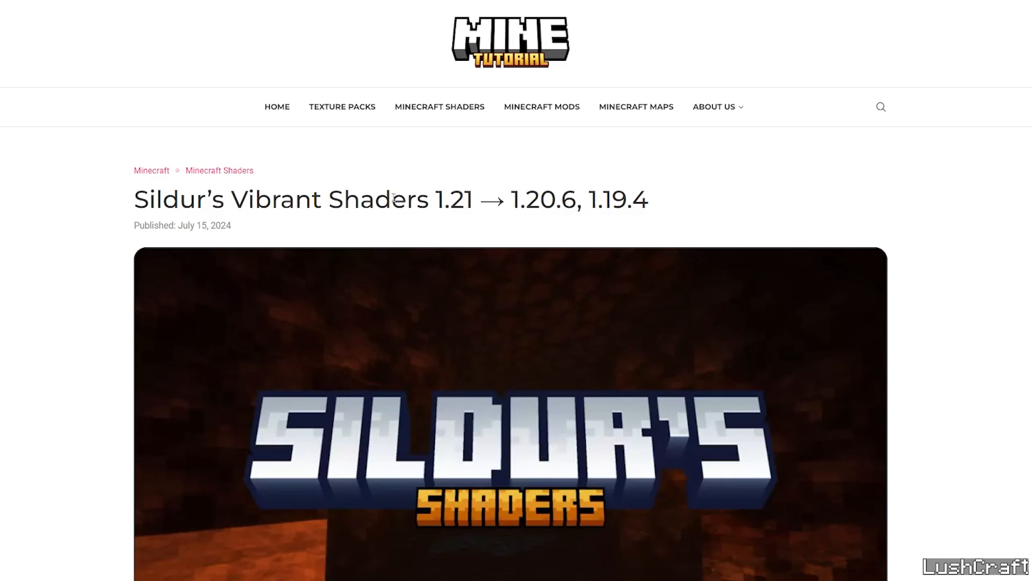
Reach the Downloads list on Sildur's Shaders site for Vibrant shaders v1.52 Extreme
{"action": "scroll", "scroll_direction": "down", "scroll_amount": 3}
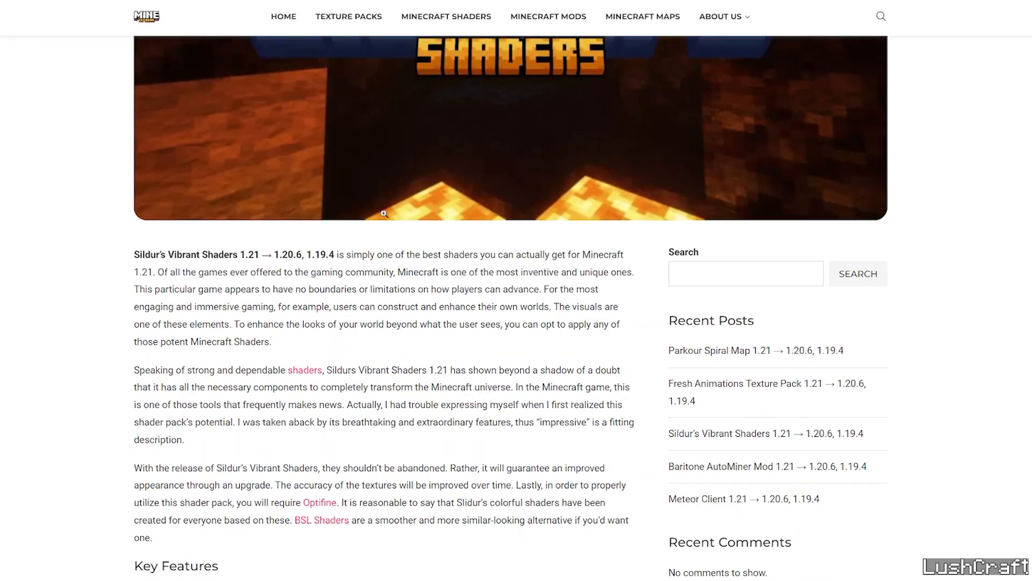
{"action": "scroll", "scroll_direction": "down", "scroll_amount": 3}
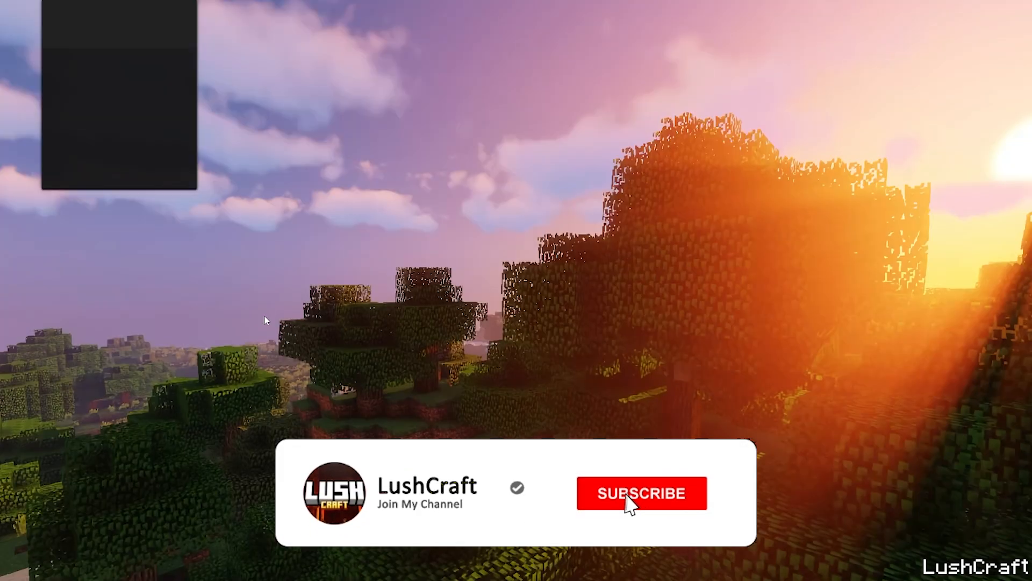
{"action": "left_click", "coordinate": [641, 493]}
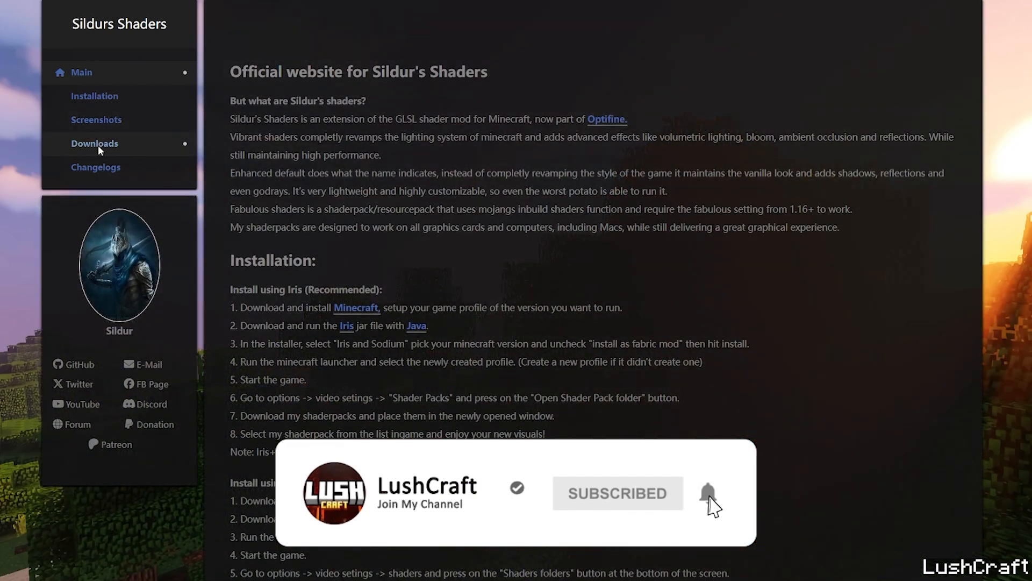
{"action": "left_click", "coordinate": [95, 143]}
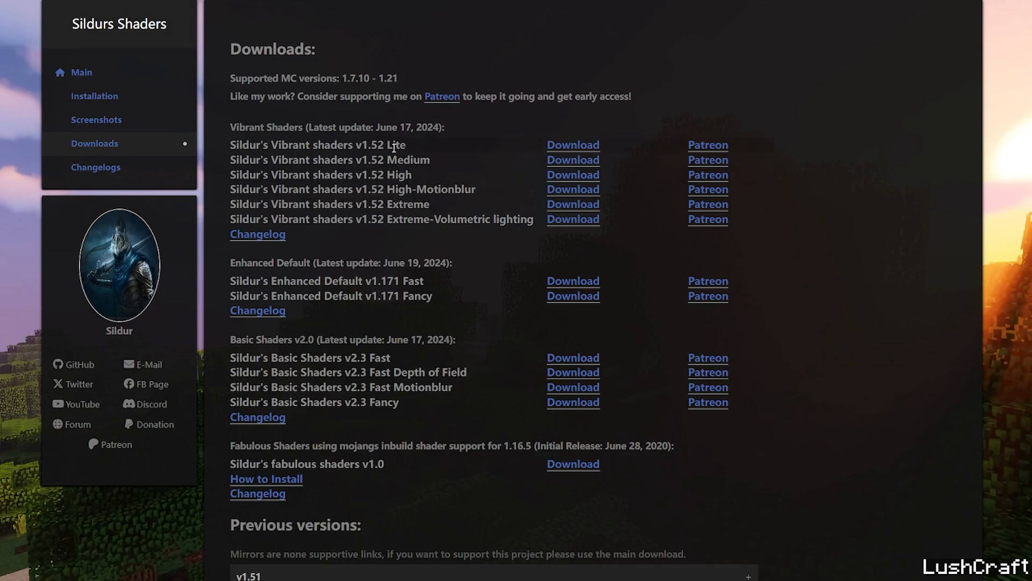
{"action": "mouse_move", "coordinate": [572, 204]}
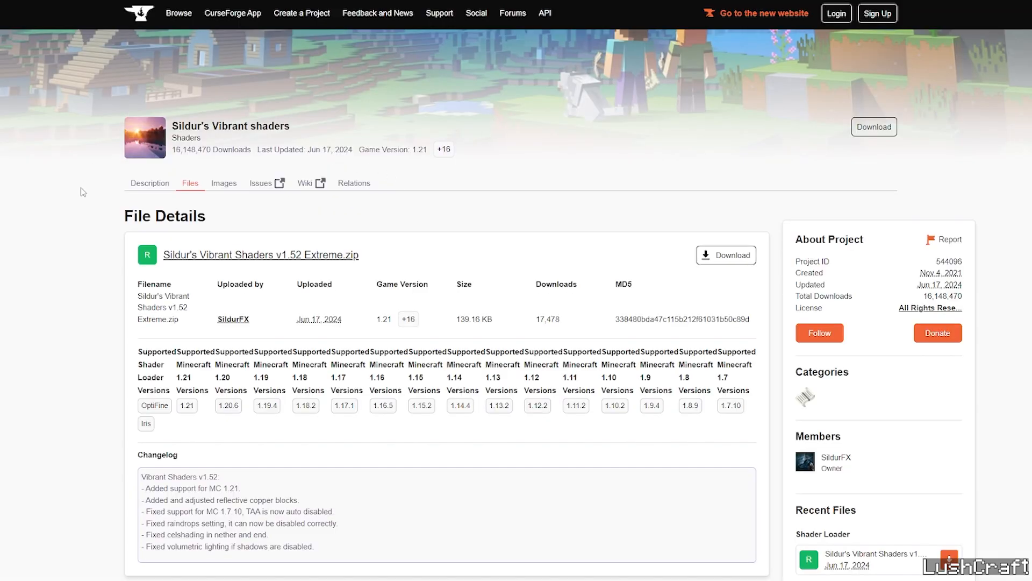
{"action": "mouse_move", "coordinate": [726, 256]}
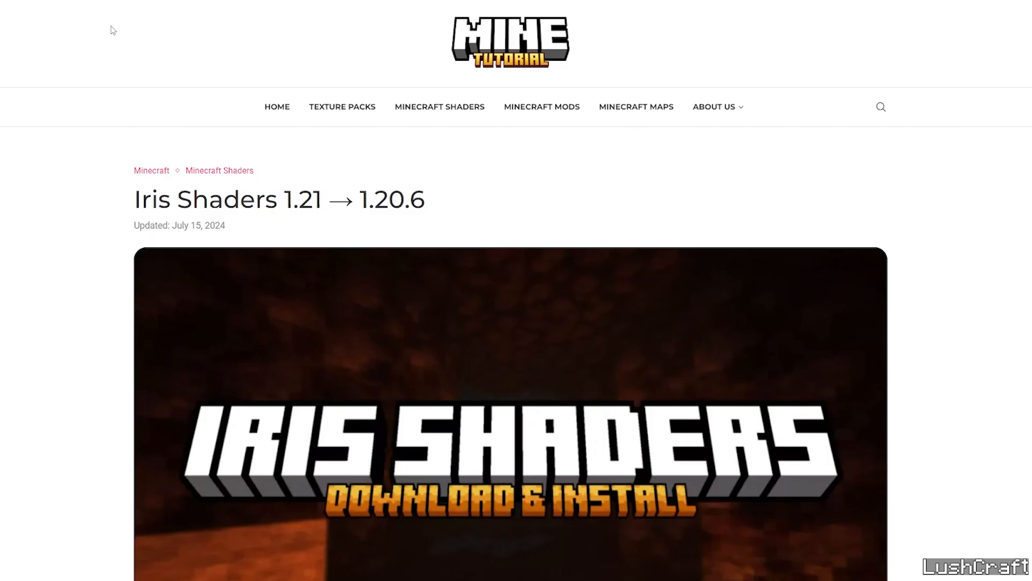
{"action": "mouse_move", "coordinate": [104, 210]}
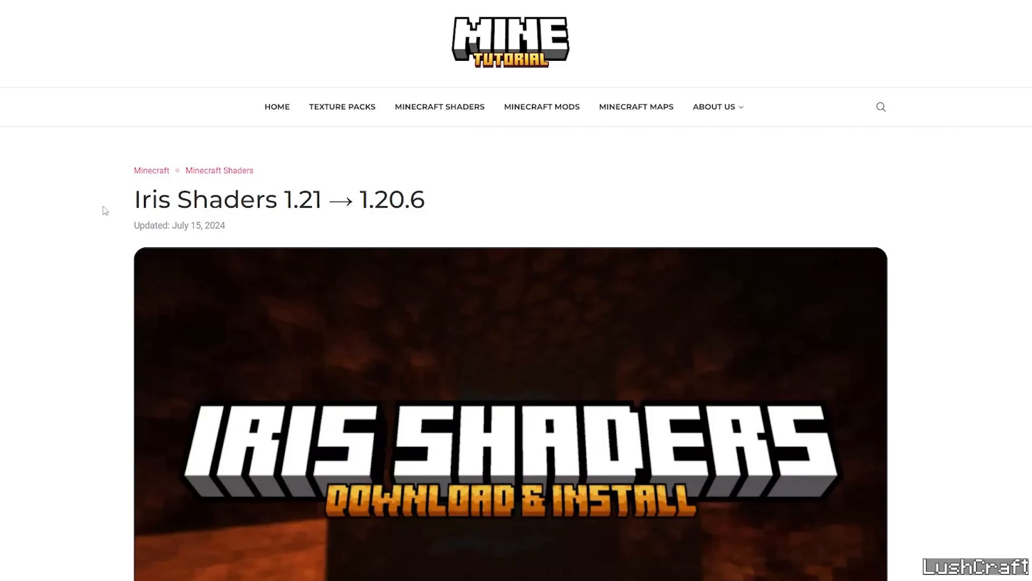
Download the Iris Installer 3.2.1 universal jar from irisshaders.dev and minimize Chrome
{"action": "scroll", "scroll_direction": "down", "scroll_amount": 3}
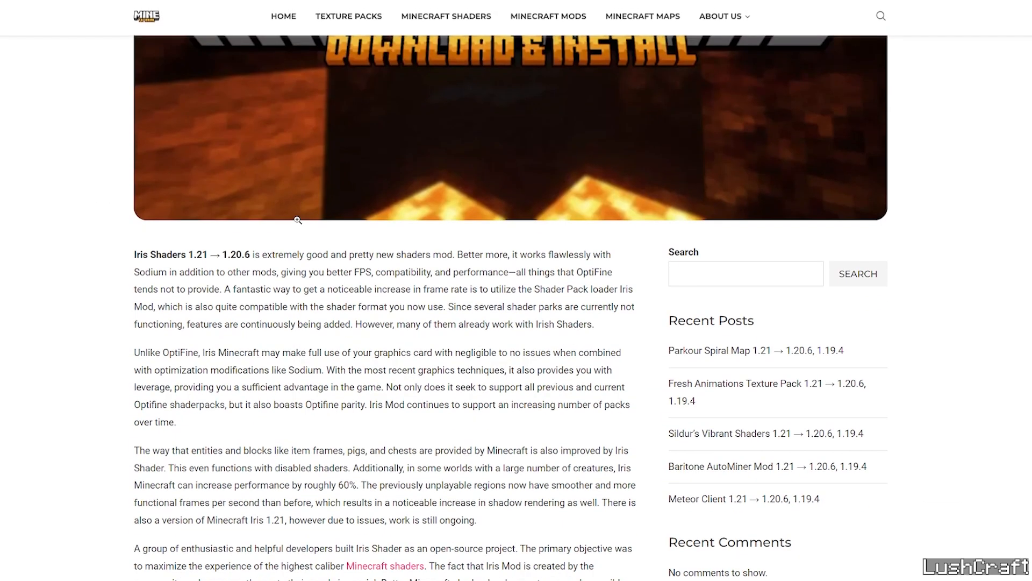
{"action": "scroll", "scroll_direction": "down", "scroll_amount": 3}
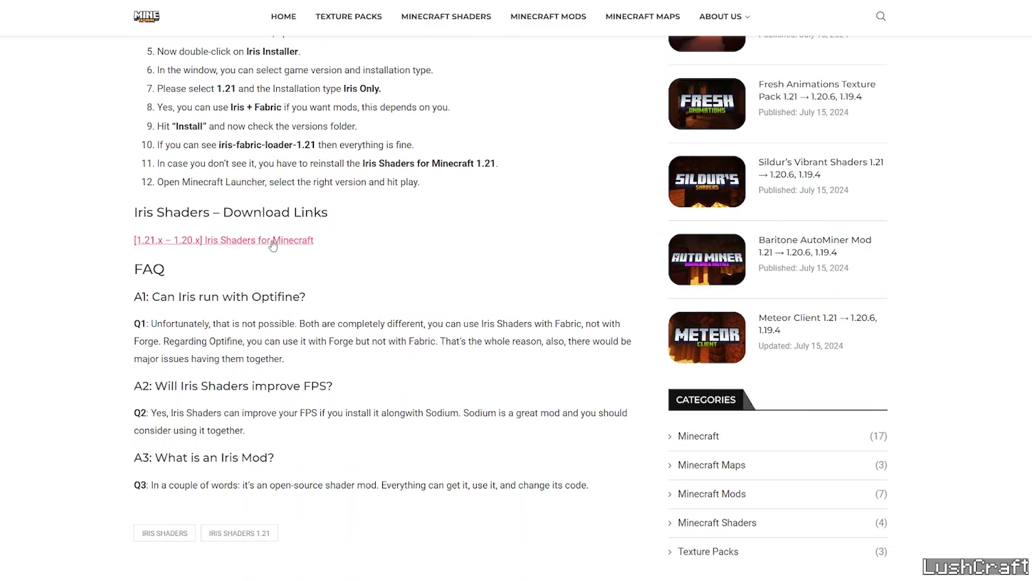
{"action": "left_click", "coordinate": [223, 240]}
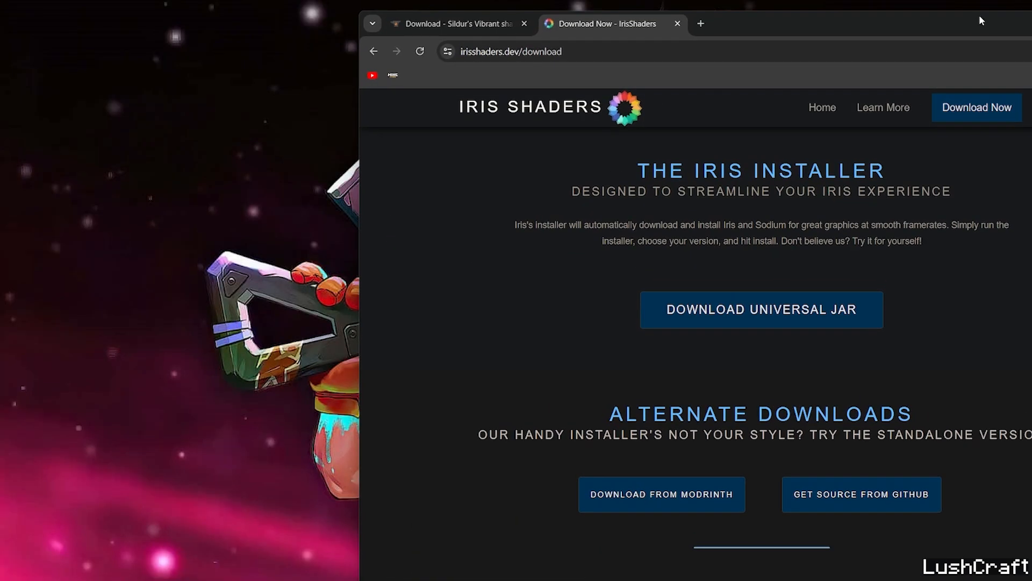
{"action": "left_click", "coordinate": [966, 58]}
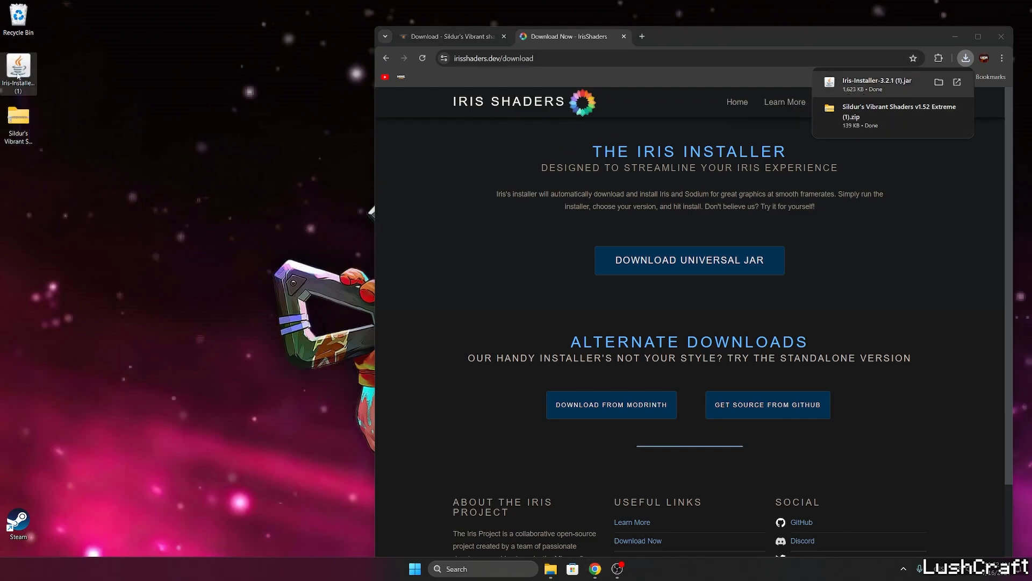
{"action": "left_click", "coordinate": [978, 36]}
{"action": "type", "text": "%"}
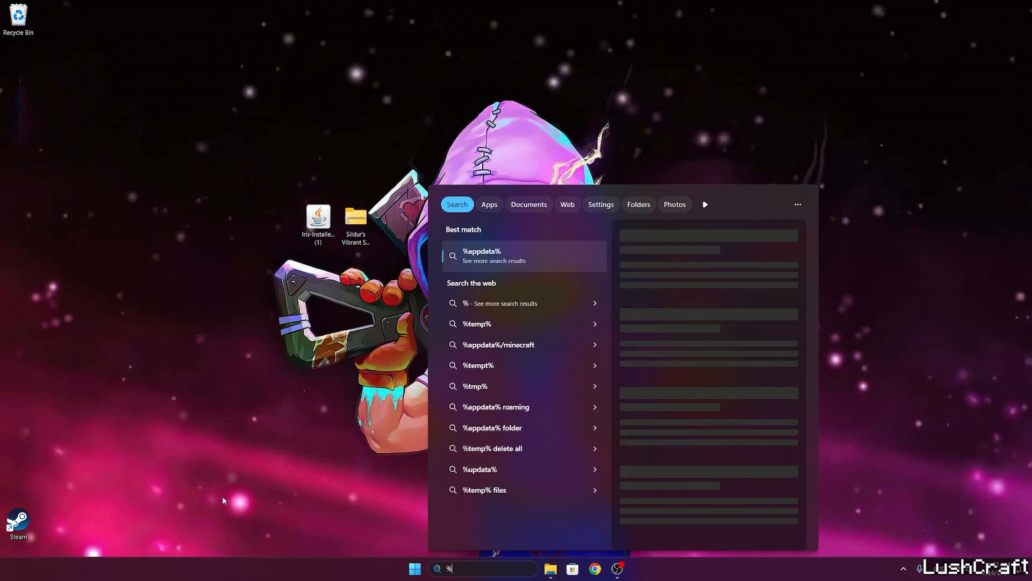
Navigate via %appdata% into .minecraft and its shaderpacks folder for the shader zip
{"action": "type", "text": "appdata="}
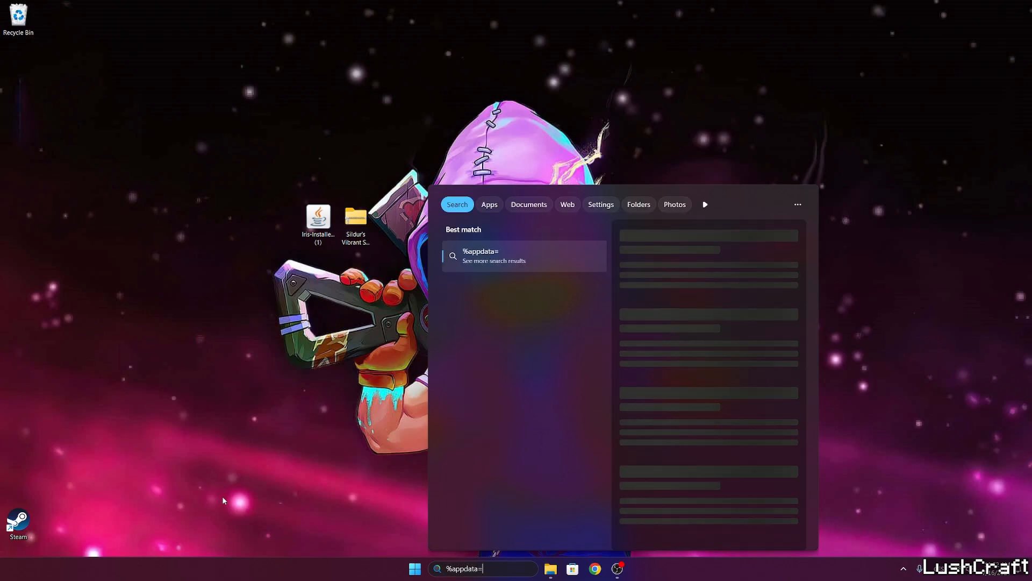
{"action": "key", "text": "enter"}
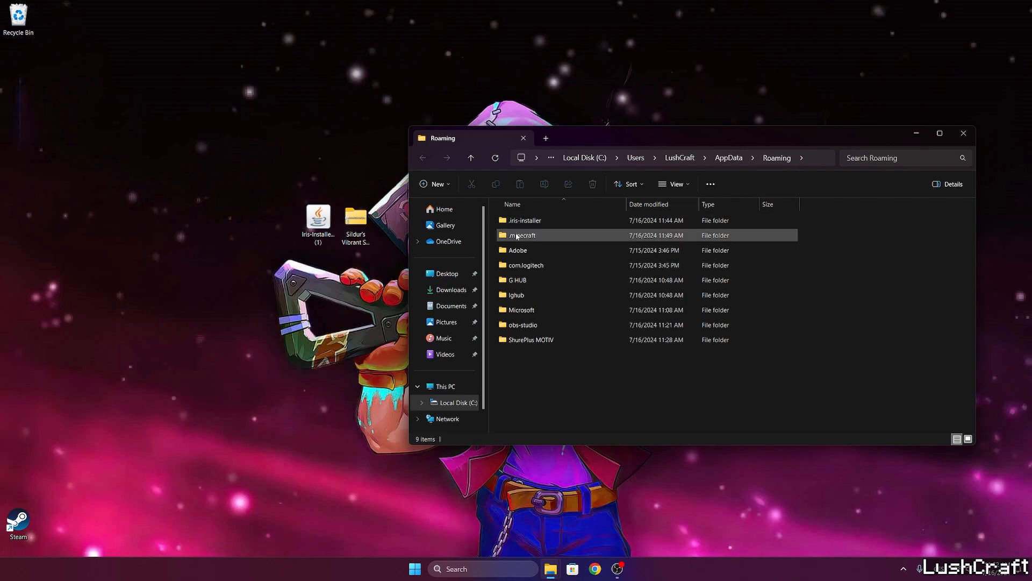
{"action": "double_click", "coordinate": [522, 235]}
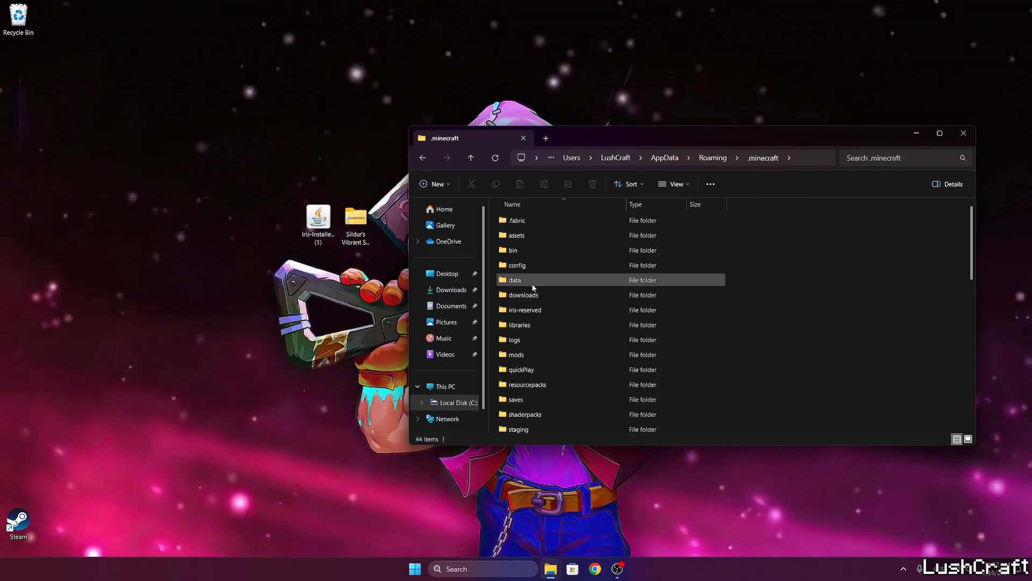
{"action": "left_click", "coordinate": [525, 336]}
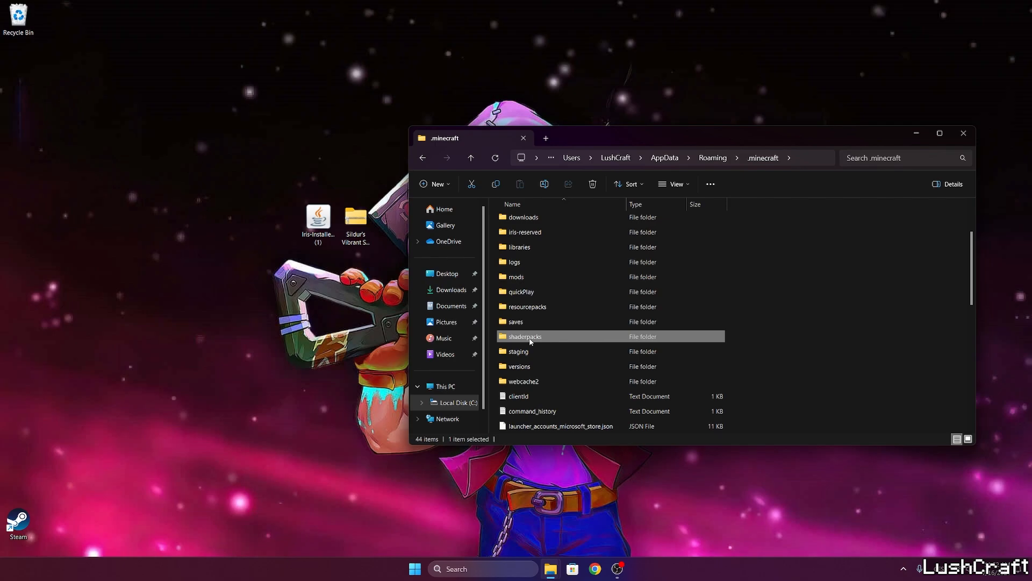
{"action": "double_click", "coordinate": [525, 335]}
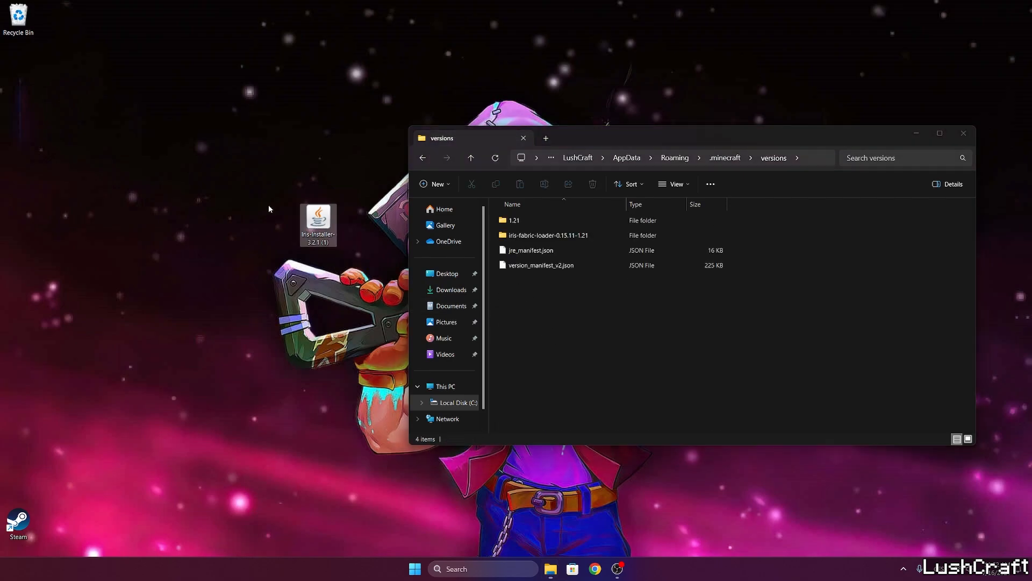
Run the Iris Installer as Iris + Fabric for 1.21 and verify the iris-fabric-loader-0.15.11-1.21 folder
{"action": "double_click", "coordinate": [317, 224]}
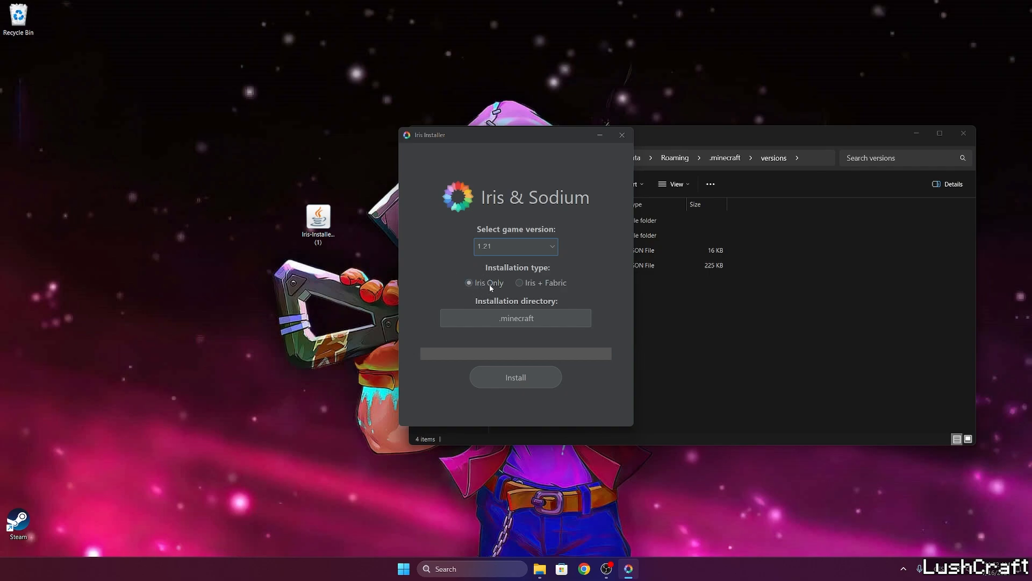
{"action": "mouse_move", "coordinate": [586, 279]}
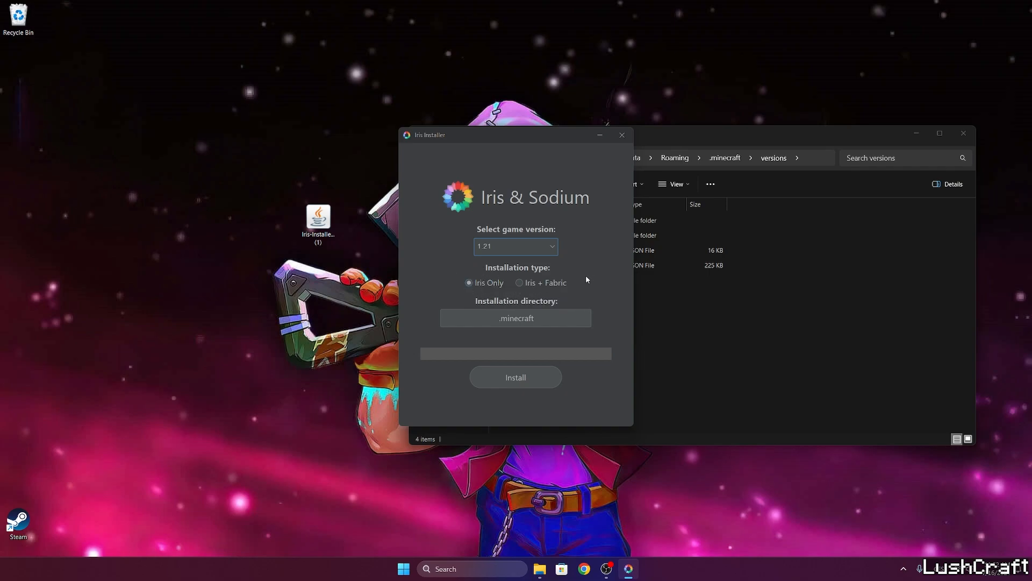
{"action": "mouse_move", "coordinate": [568, 289]}
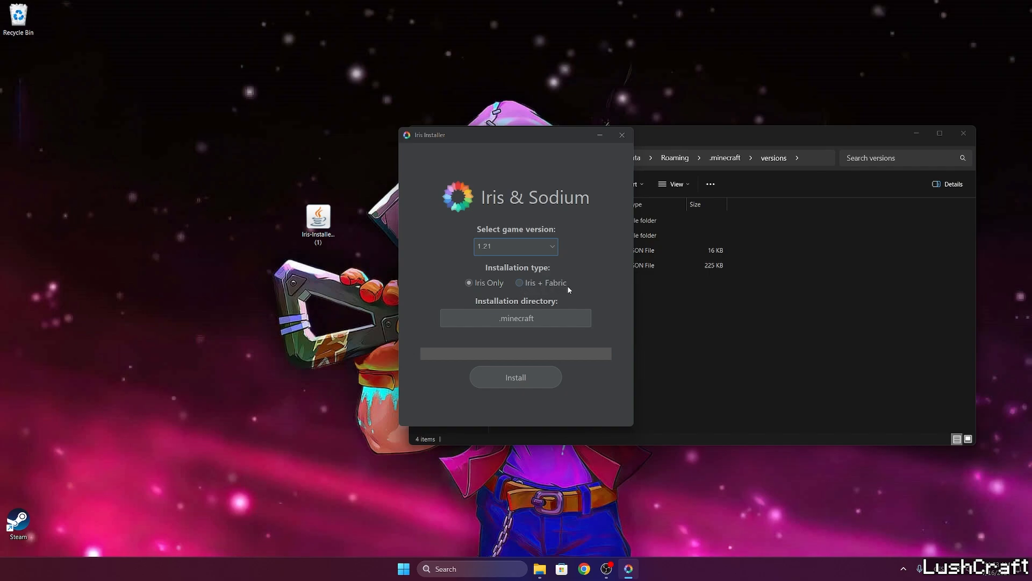
{"action": "left_click", "coordinate": [519, 283]}
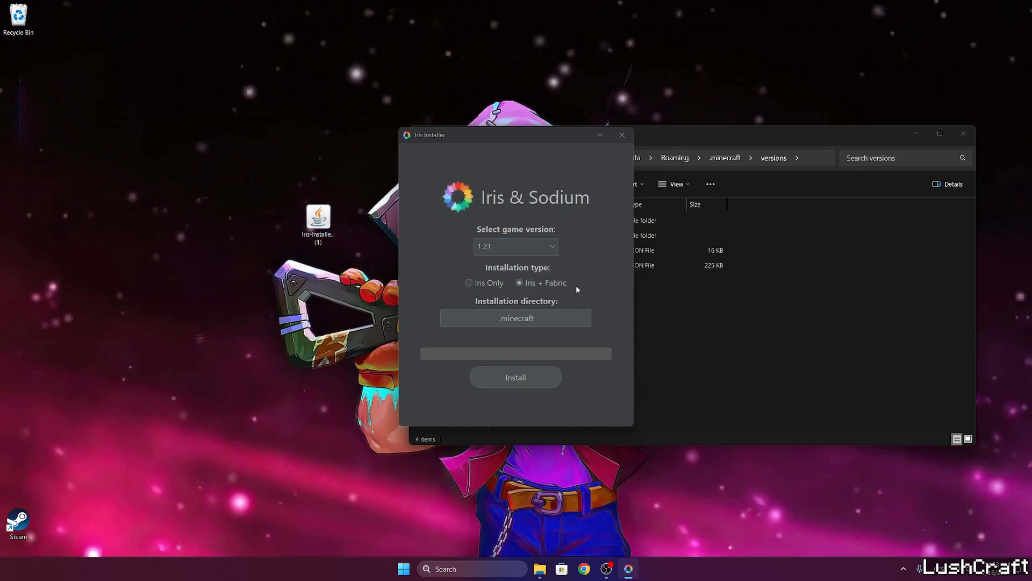
{"action": "left_click", "coordinate": [515, 377]}
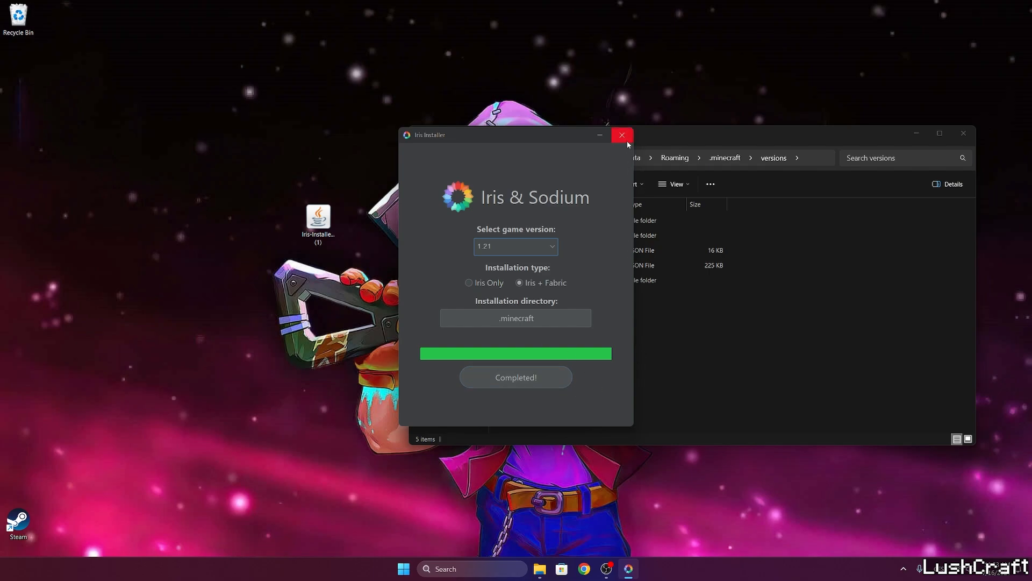
{"action": "left_click", "coordinate": [621, 135]}
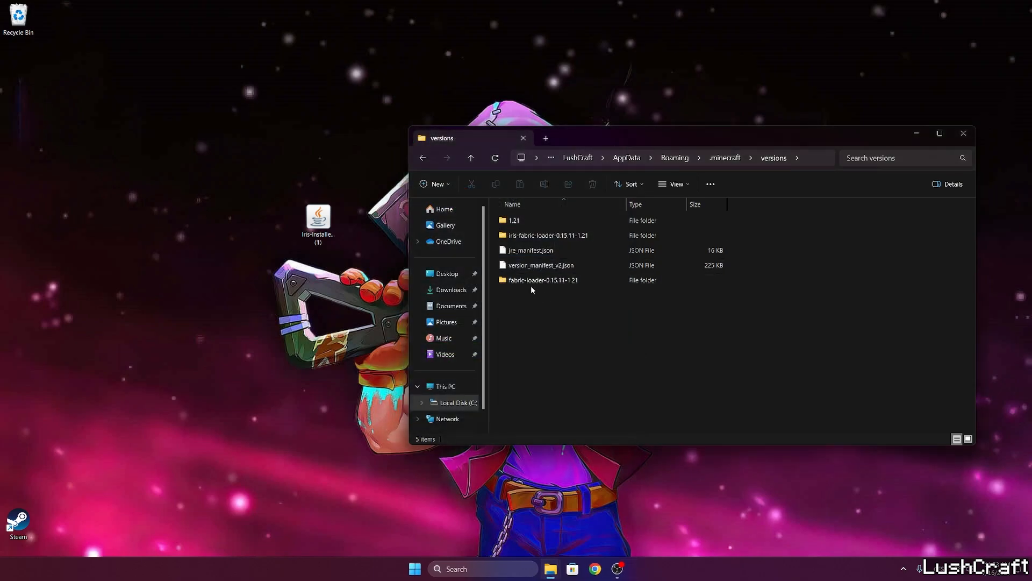
{"action": "left_click", "coordinate": [548, 235]}
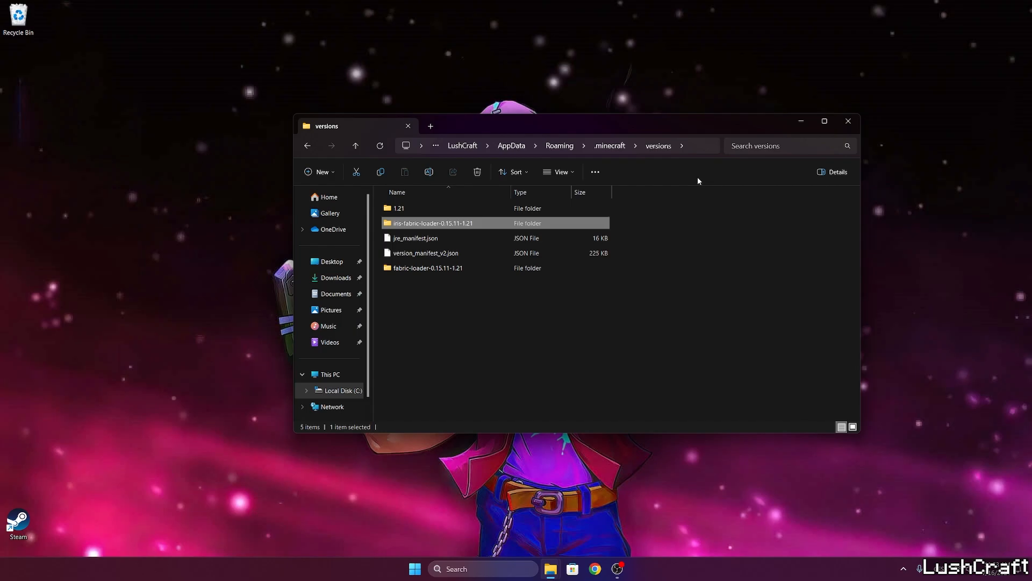
{"action": "mouse_move", "coordinate": [638, 217]}
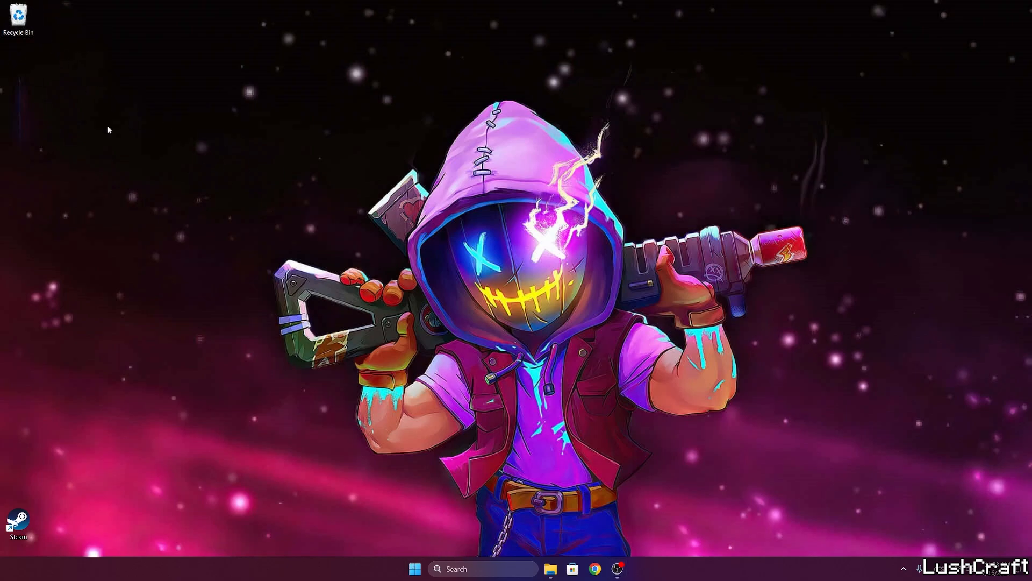
Launch the Iris & Sodium for 1.21 installation from Minecraft Launcher after reviewing its settings
{"action": "left_click", "coordinate": [414, 568]}
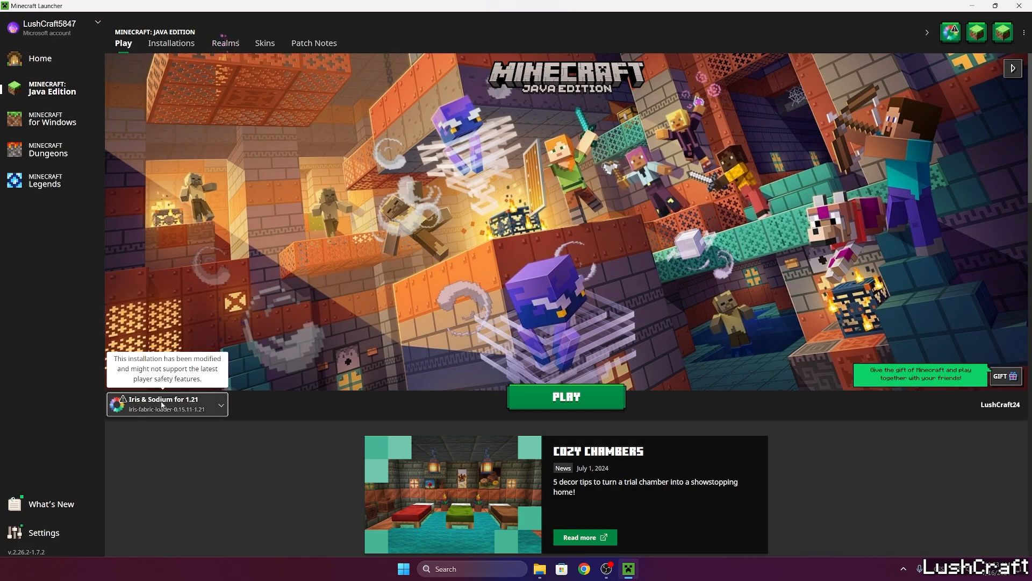
{"action": "mouse_move", "coordinate": [277, 400]}
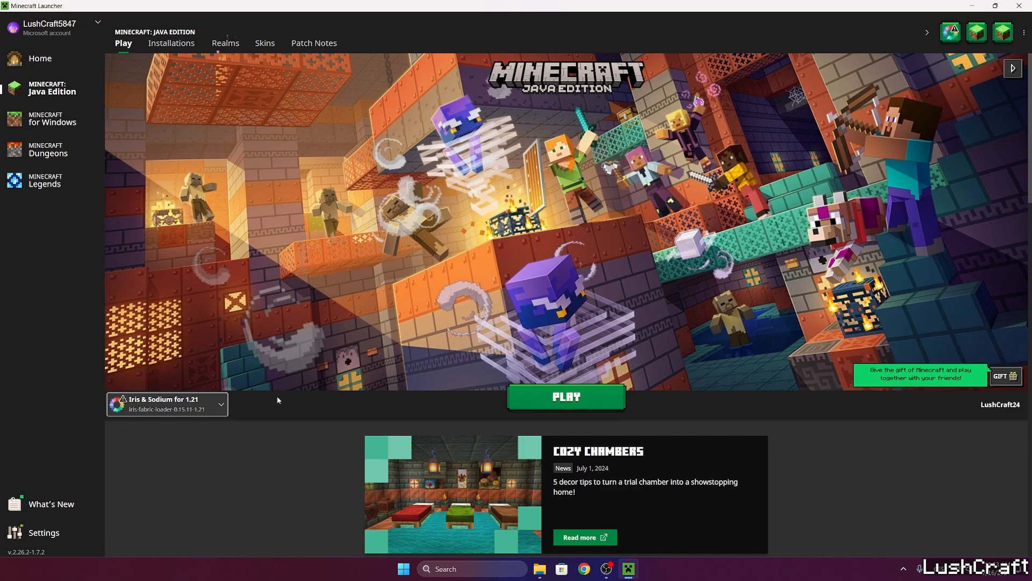
{"action": "mouse_move", "coordinate": [303, 305]}
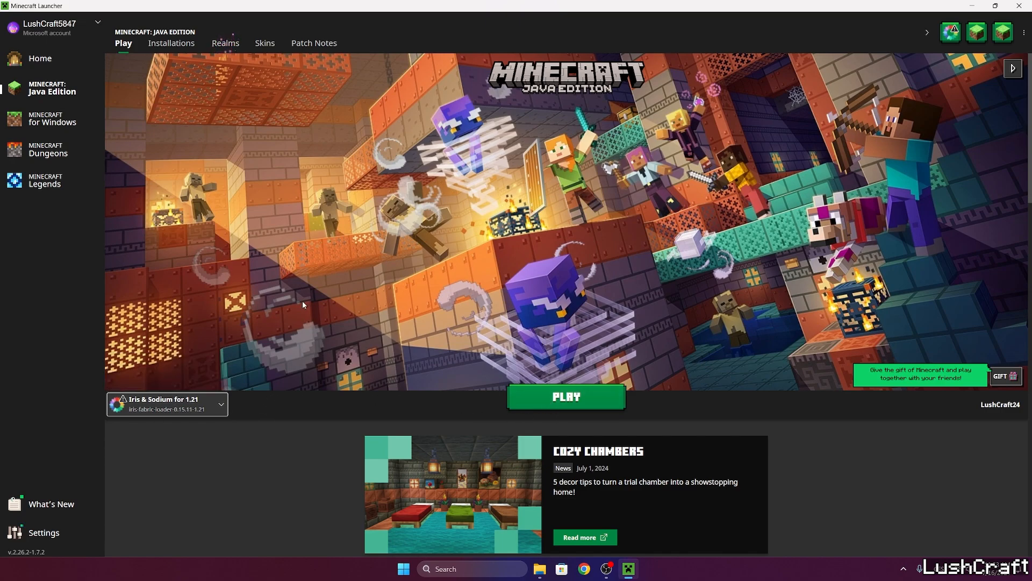
{"action": "left_click", "coordinate": [171, 43]}
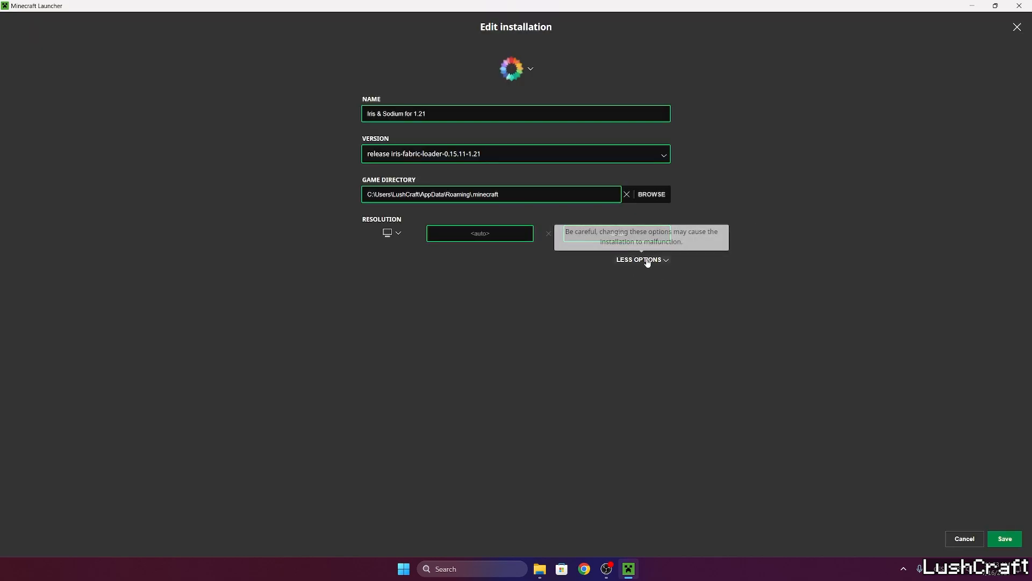
{"action": "left_click", "coordinate": [638, 259]}
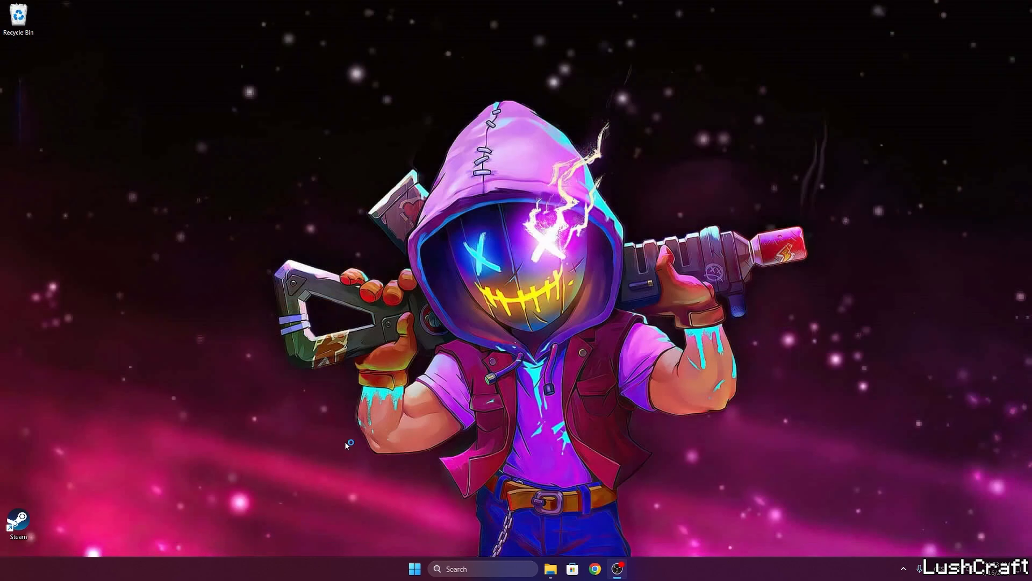
{"action": "mouse_move", "coordinate": [289, 435]}
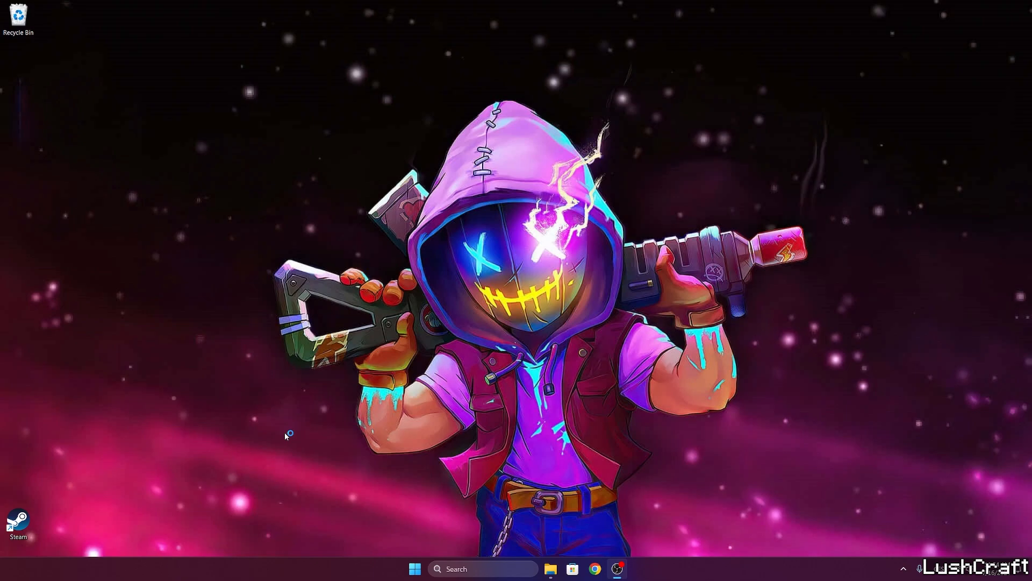
{"action": "mouse_move", "coordinate": [286, 435]}
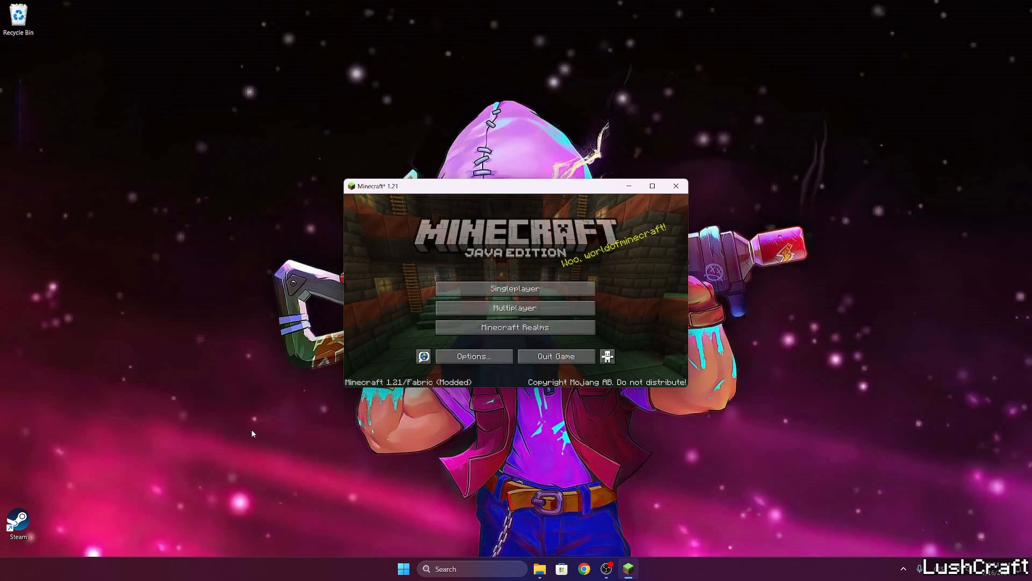
Load the singleplayer village world in the maximized window and pause it
{"action": "left_click", "coordinate": [652, 186]}
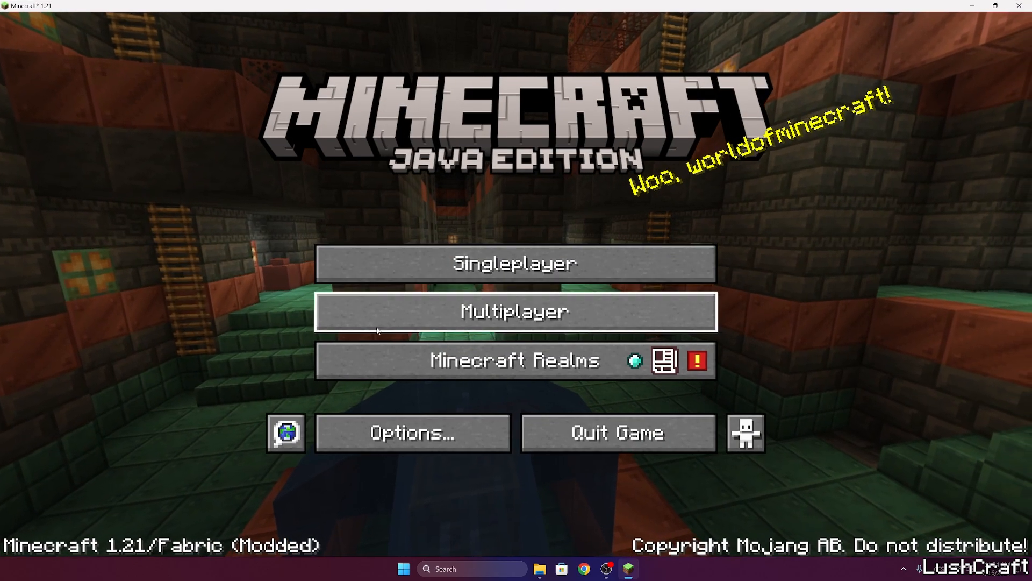
{"action": "left_click", "coordinate": [516, 264]}
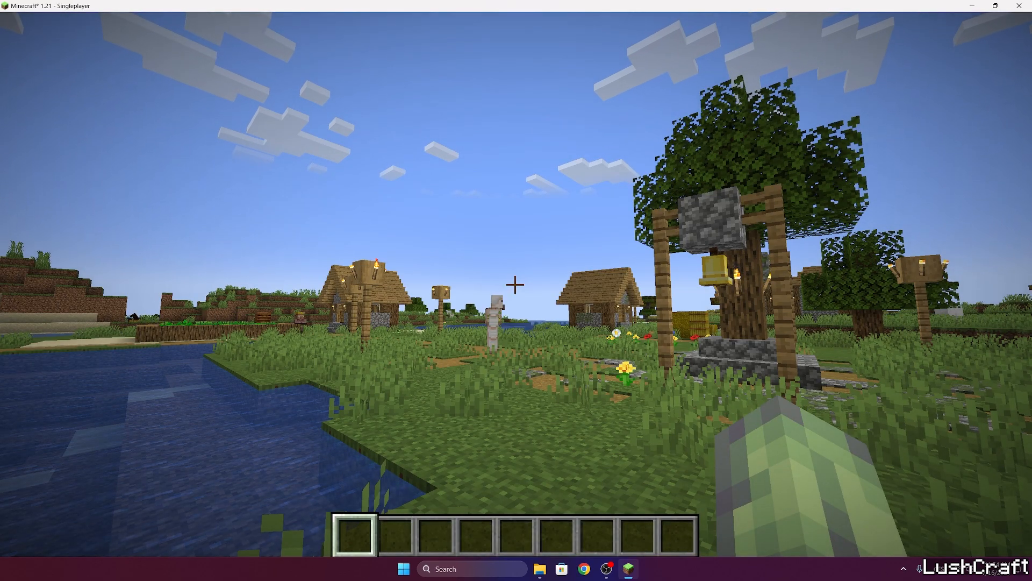
{"action": "key", "text": "Escape"}
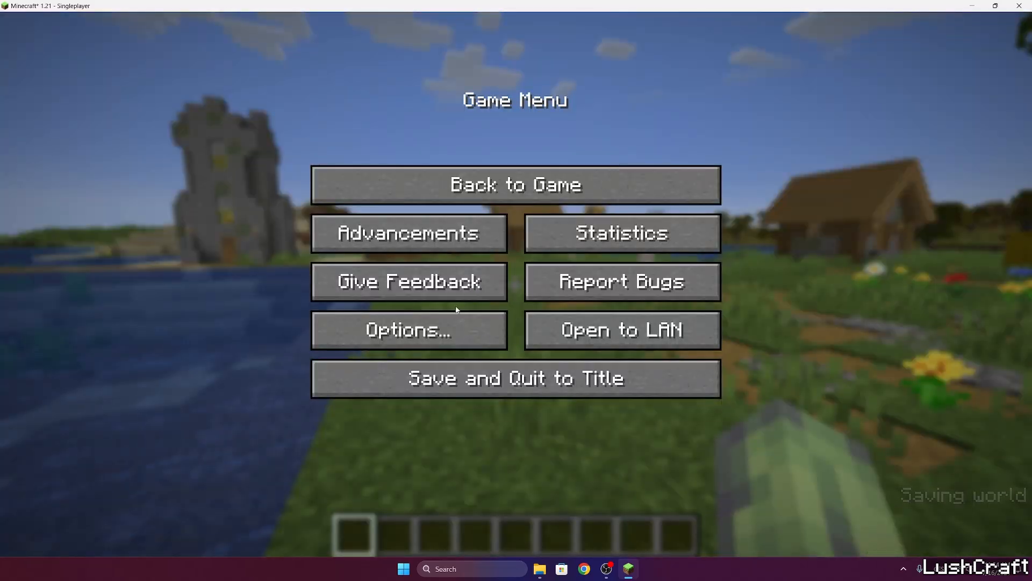
Enable Sildur's Vibrant Shaders v1.52 Extreme in Shader Packs and return to the world
{"action": "left_click", "coordinate": [409, 329]}
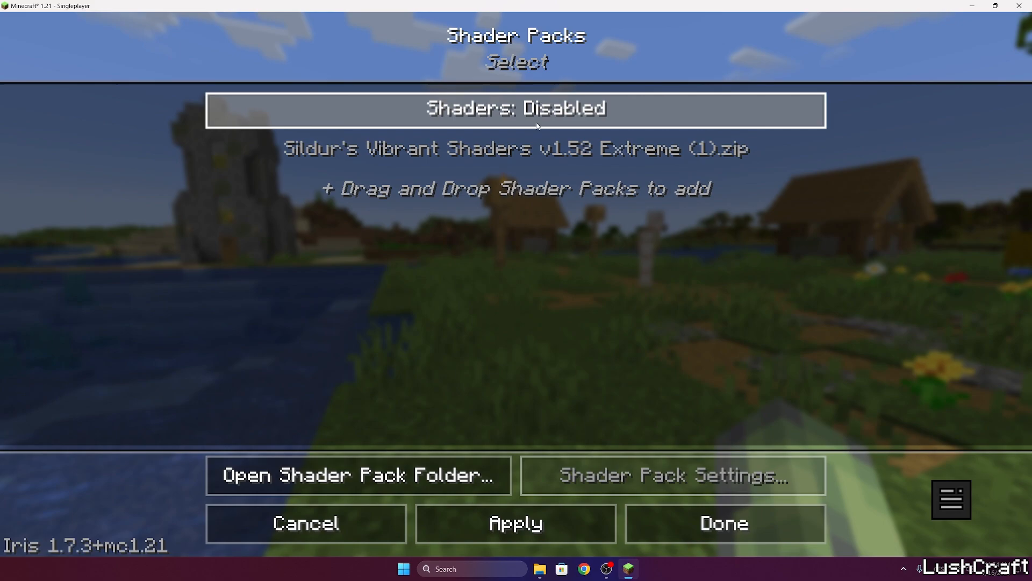
{"action": "left_click", "coordinate": [515, 147]}
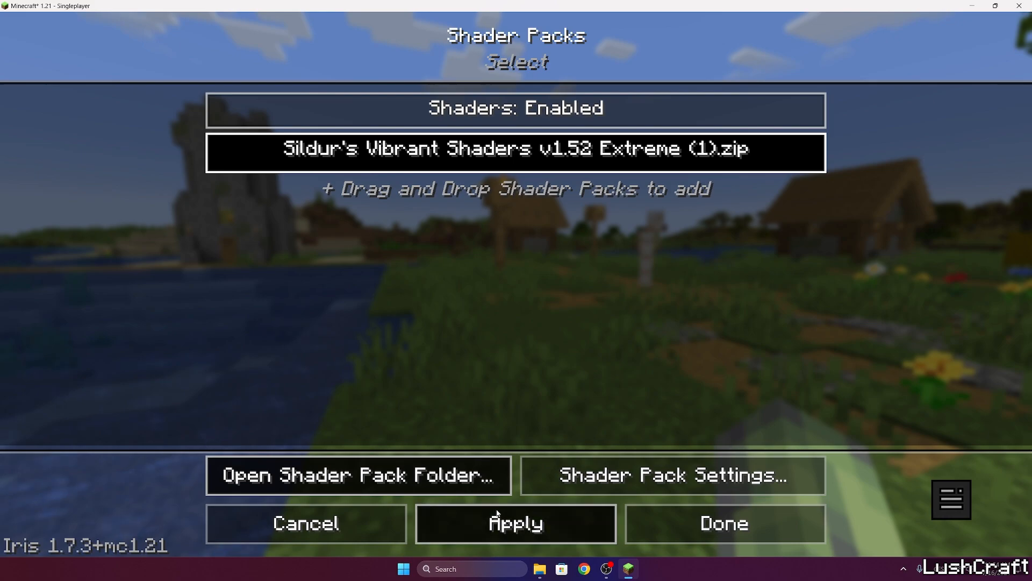
{"action": "left_click", "coordinate": [515, 523]}
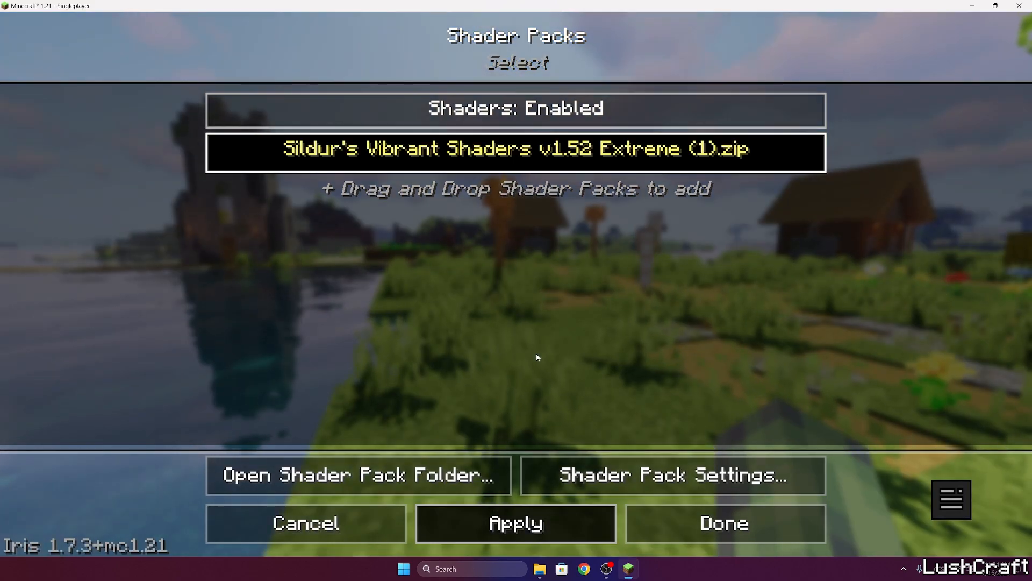
{"action": "left_click", "coordinate": [722, 523]}
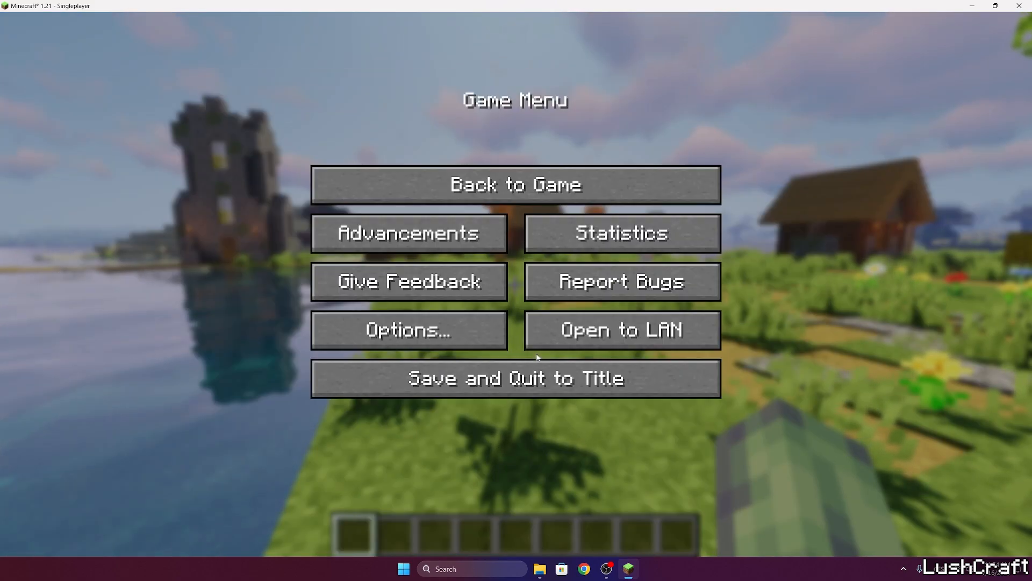
{"action": "left_click", "coordinate": [515, 184]}
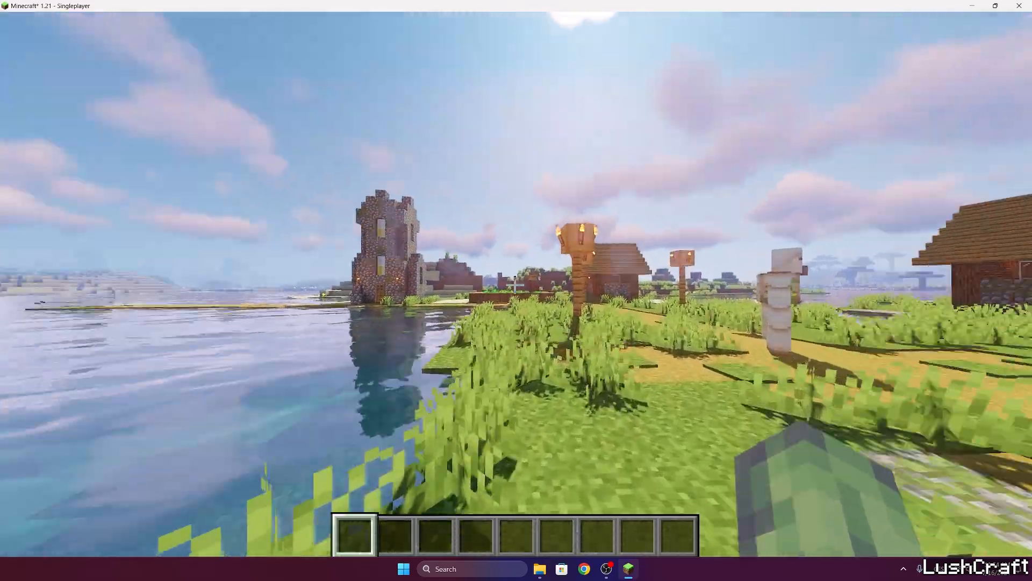
{"action": "mouse_move", "coordinate": [516, 284]}
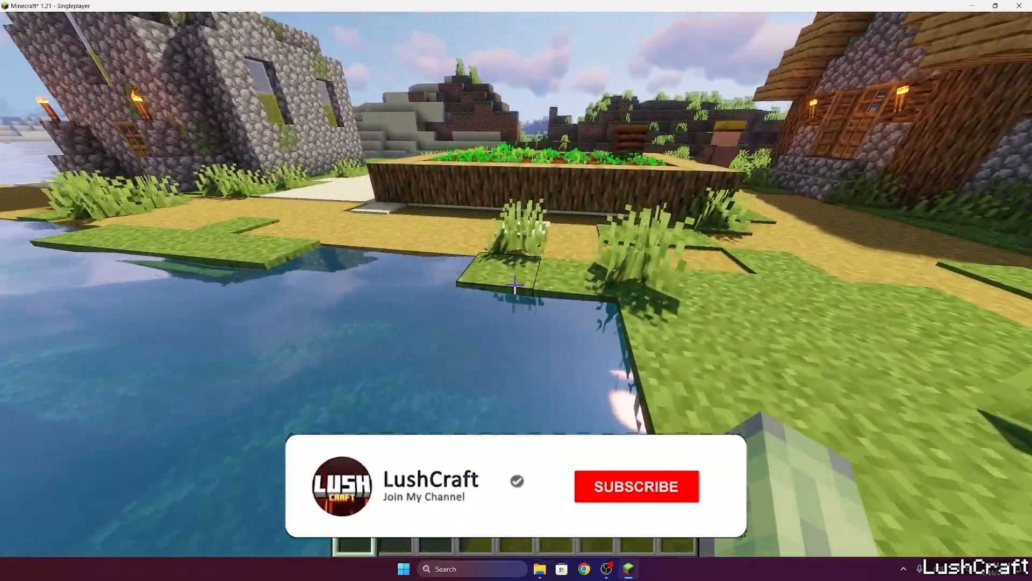
{"action": "left_click", "coordinate": [635, 487]}
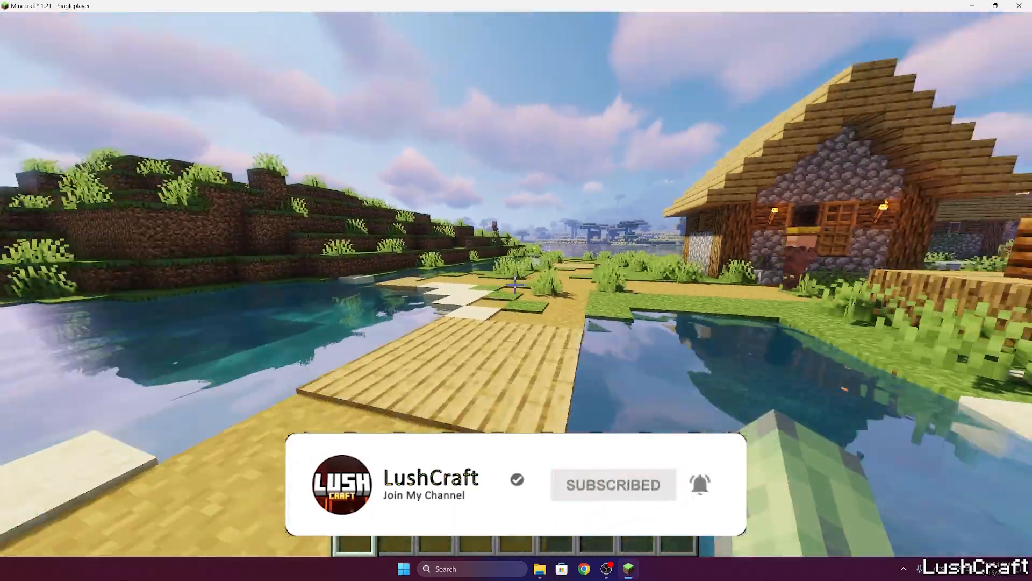
{"action": "mouse_move", "coordinate": [515, 284]}
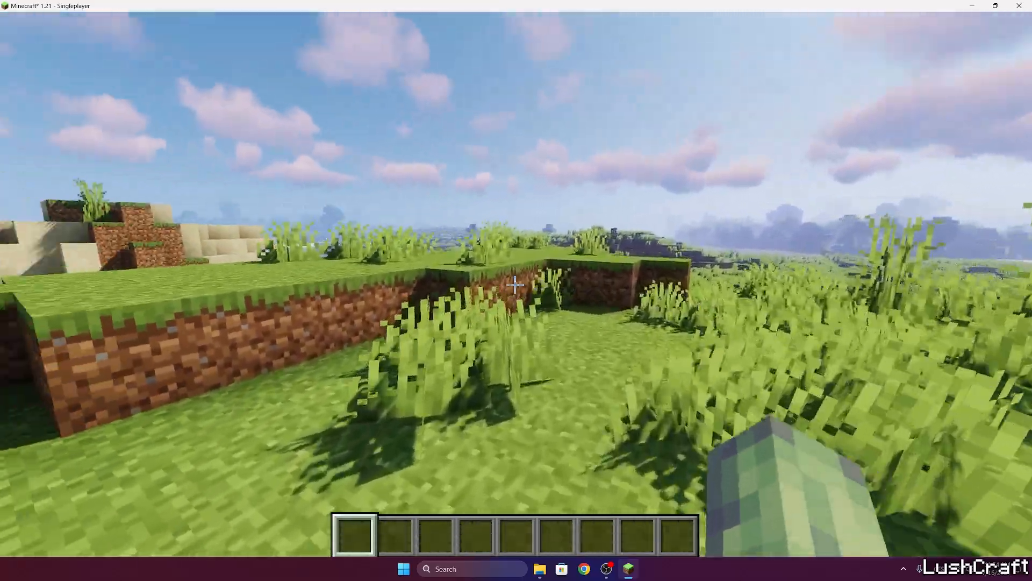
{"action": "mouse_move", "coordinate": [516, 291]}
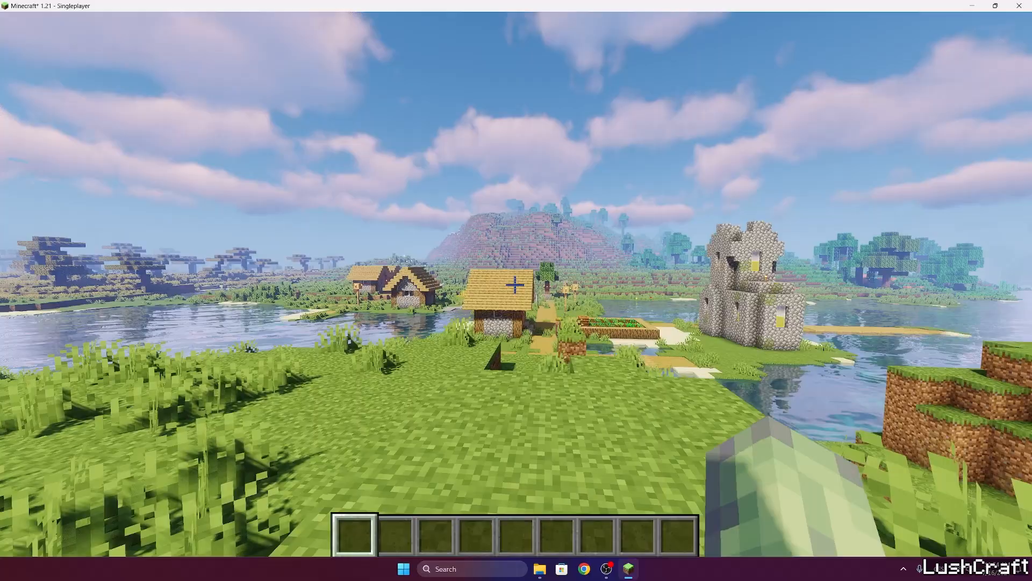